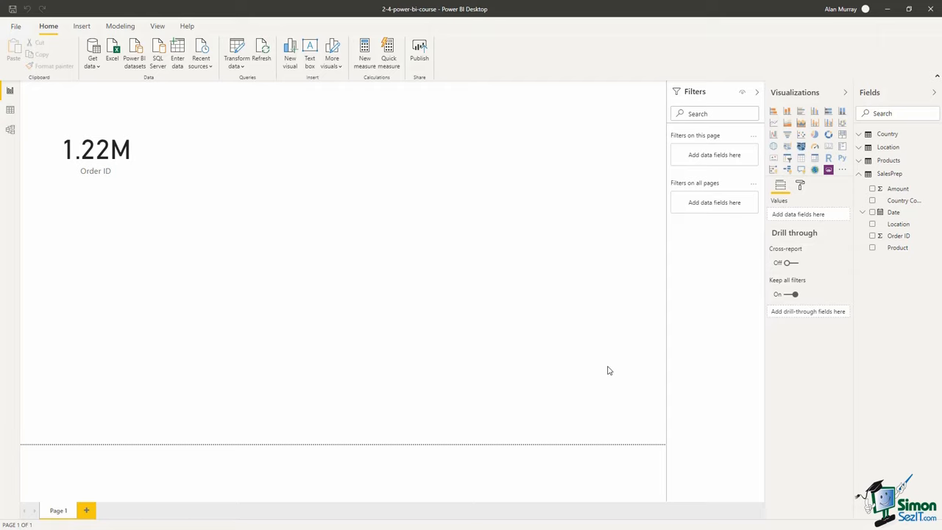
pyautogui.moveTo(542, 360)
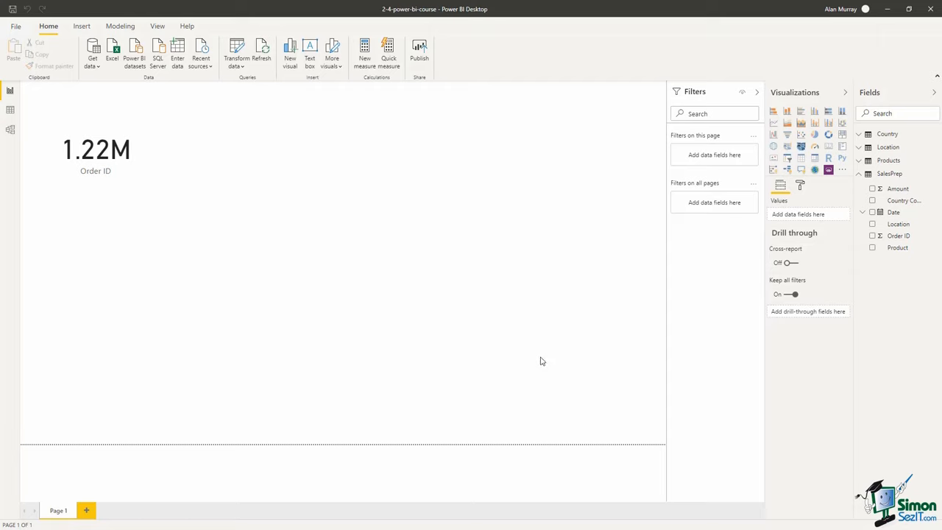
pyautogui.moveTo(257, 59)
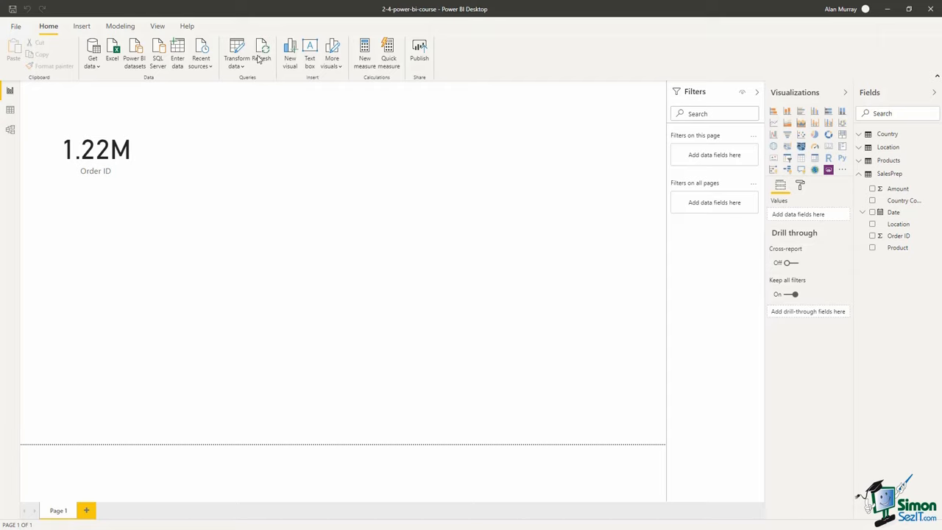
# Step: Launch Power Query Editor via Transform data to view the SalesPrep query
pyautogui.click(235, 51)
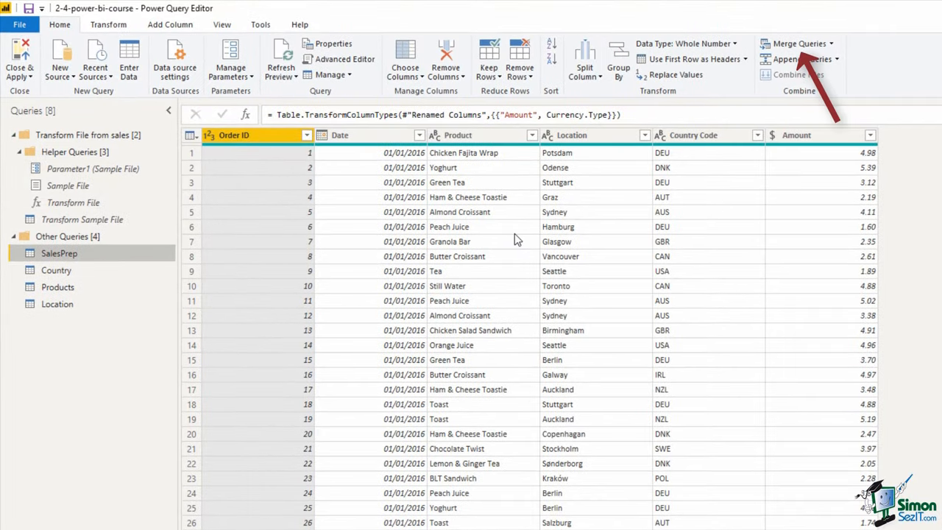
pyautogui.moveTo(802, 150)
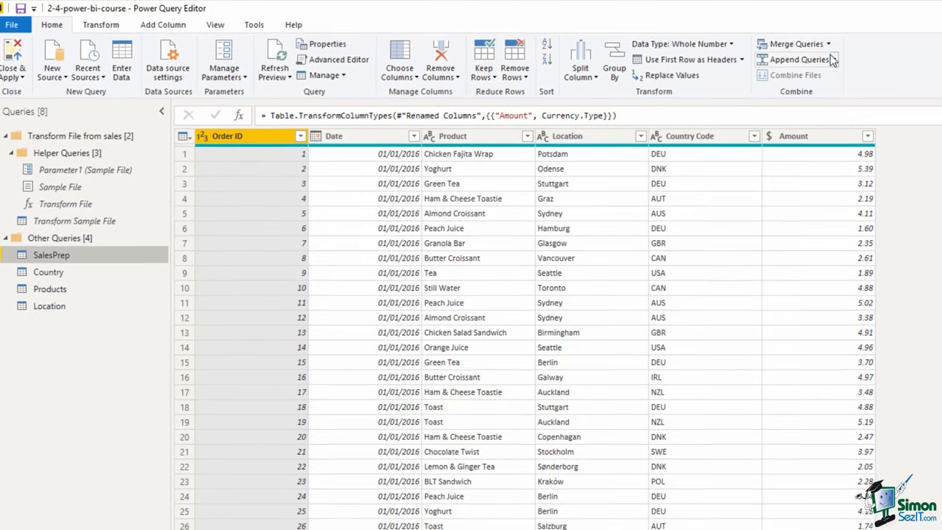
pyautogui.click(831, 44)
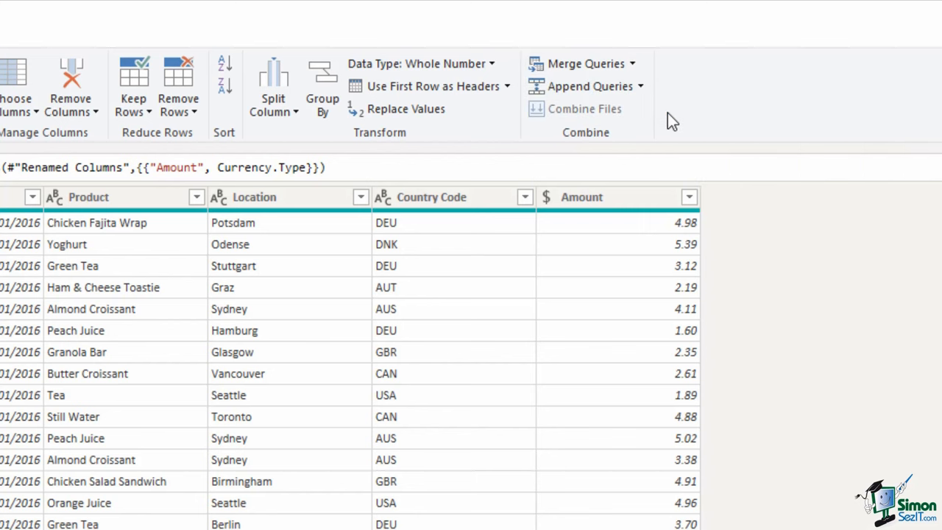
# Step: Open the Merge Queries dialog for SalesPrep
pyautogui.click(580, 63)
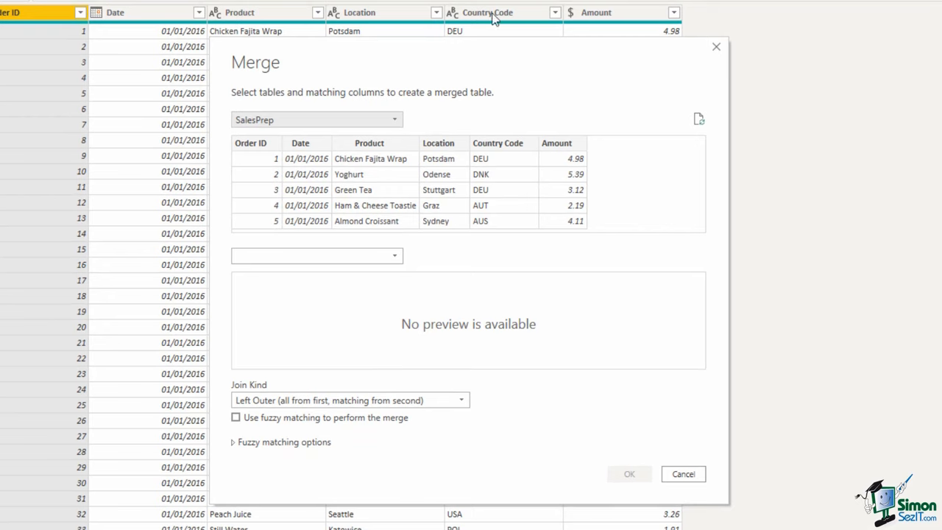
pyautogui.moveTo(431, 121)
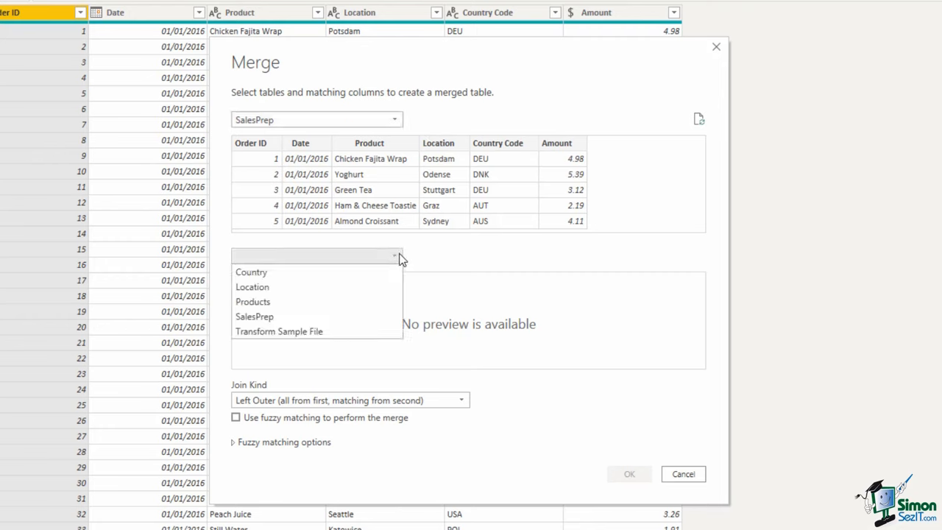
pyautogui.moveTo(252, 287)
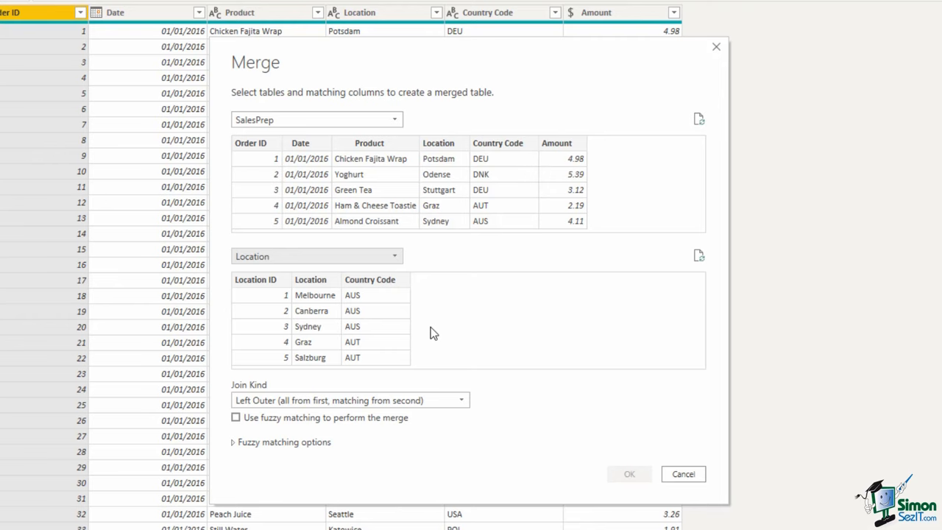
pyautogui.moveTo(434, 333)
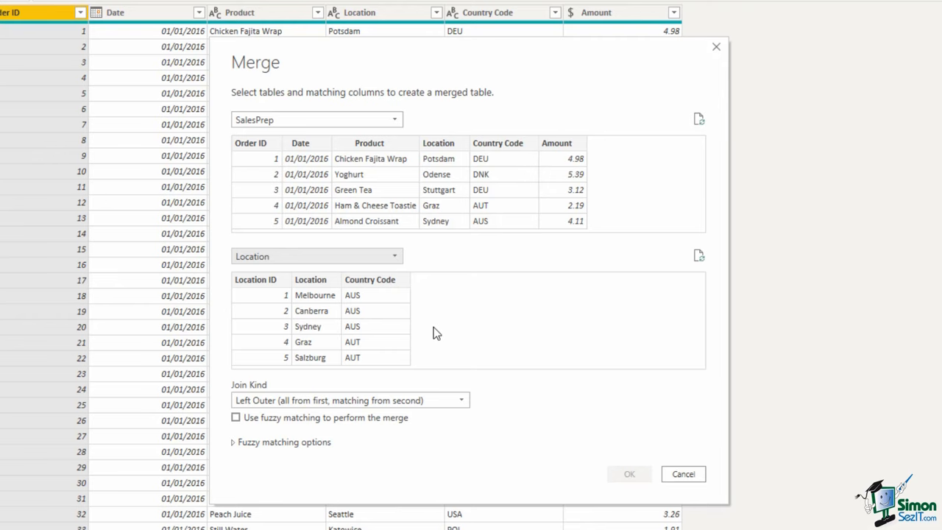
pyautogui.moveTo(471, 276)
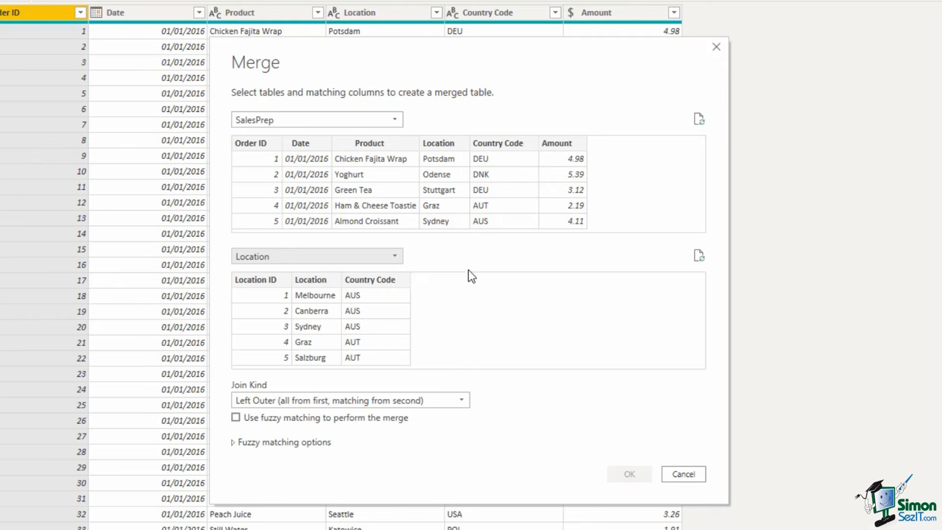
# Step: Match SalesPrep and Location on their Location columns and confirm the merge
pyautogui.click(437, 143)
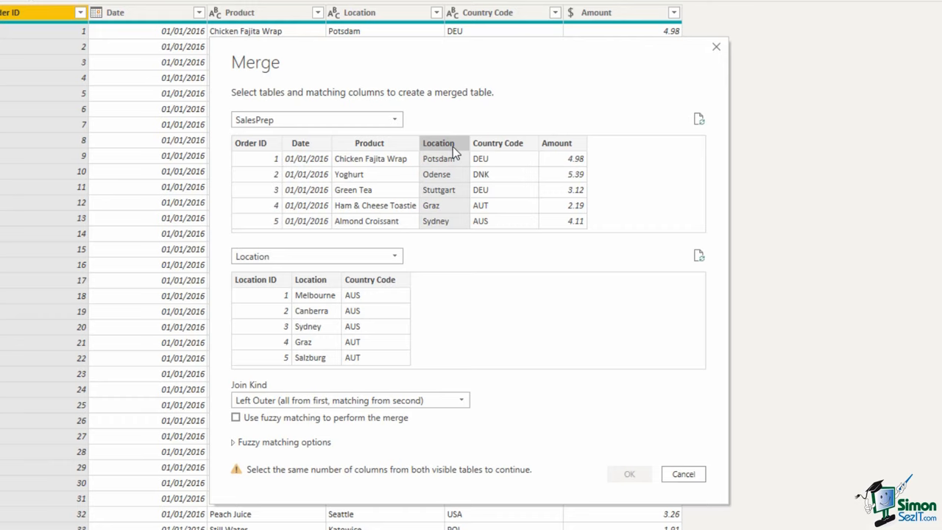
pyautogui.moveTo(452, 154)
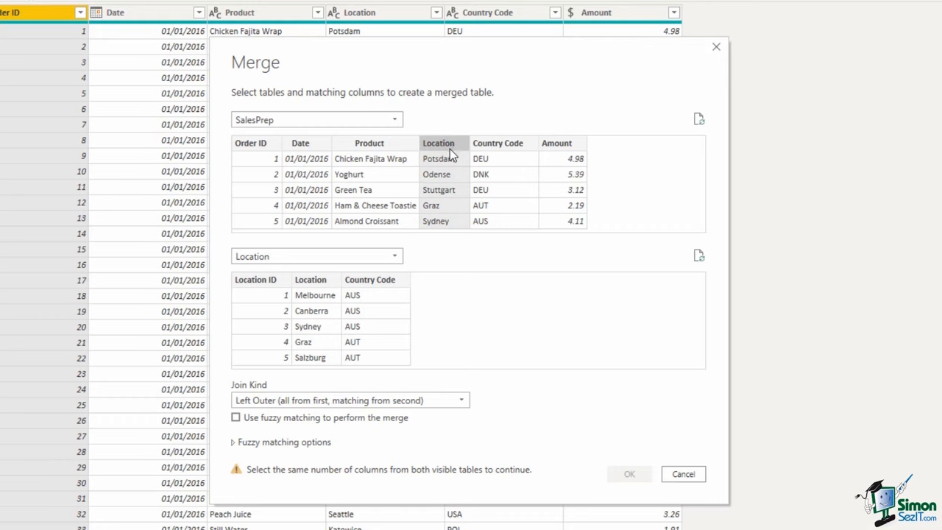
pyautogui.click(310, 279)
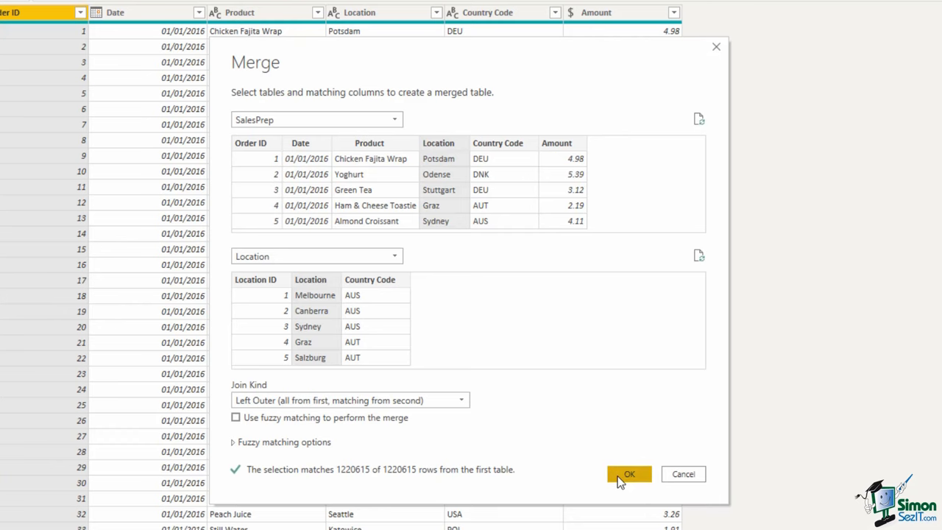
pyautogui.click(628, 473)
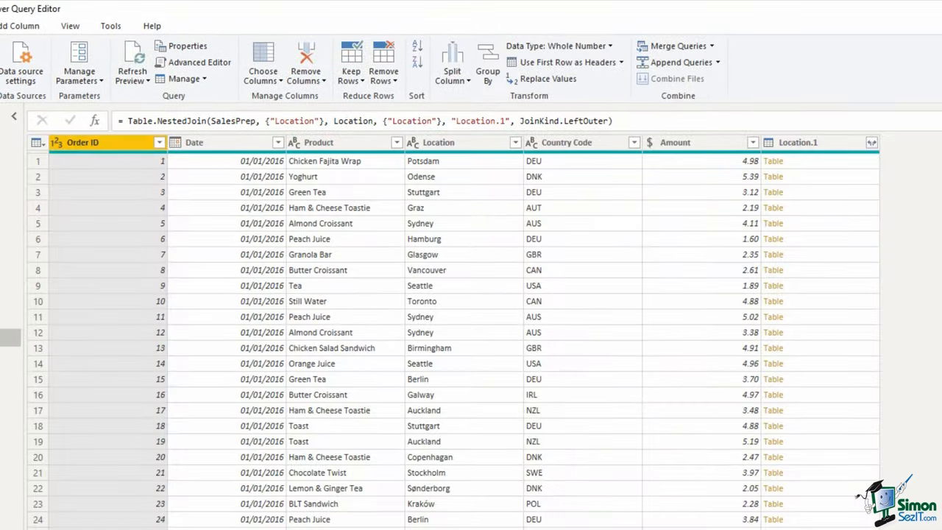
# Step: Expand Location.1 to only Location ID, without the original column name prefix
pyautogui.click(798, 142)
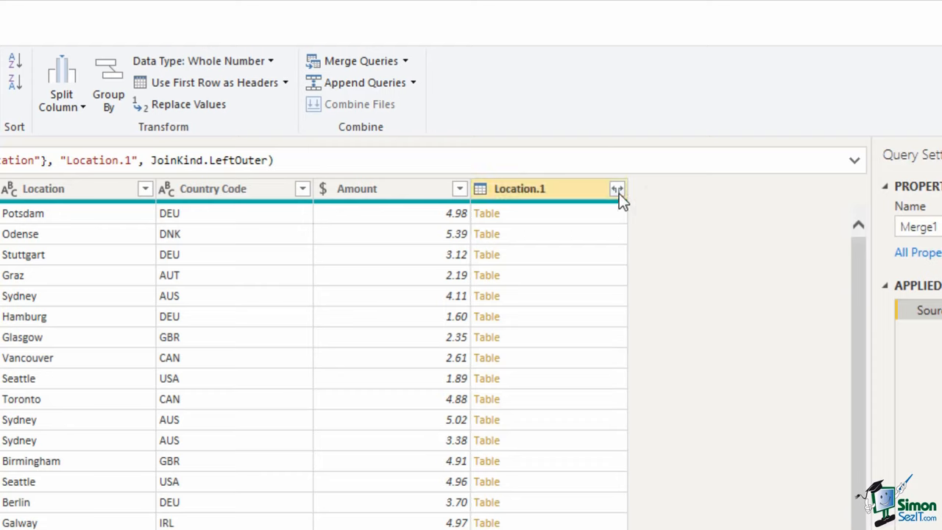
pyautogui.click(616, 188)
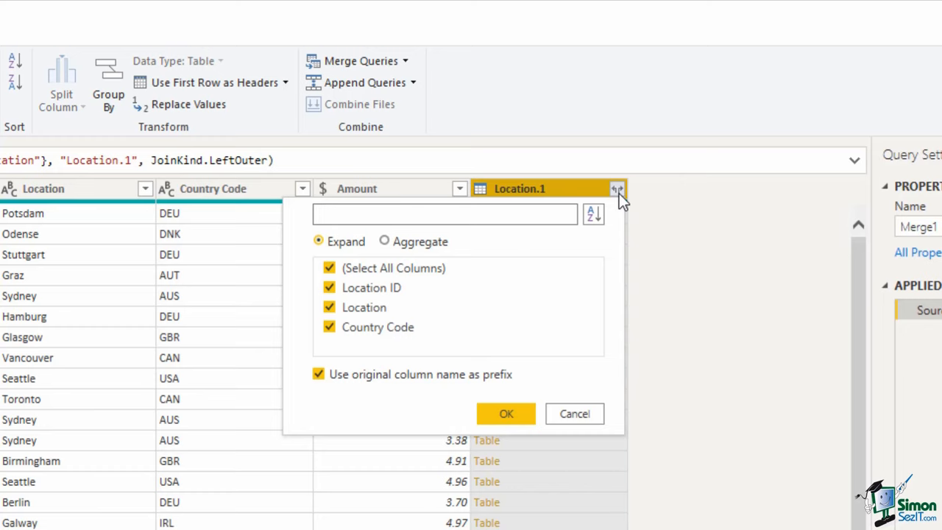
pyautogui.click(443, 214)
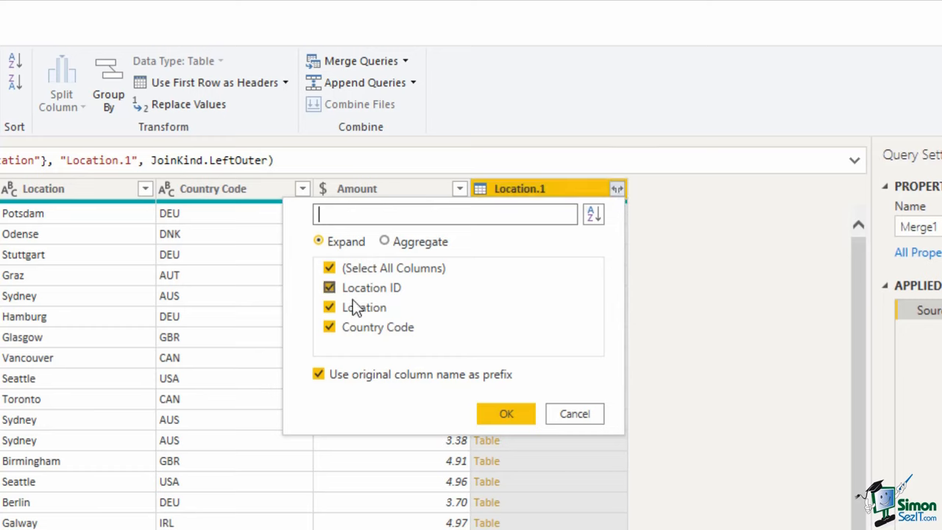
pyautogui.click(328, 308)
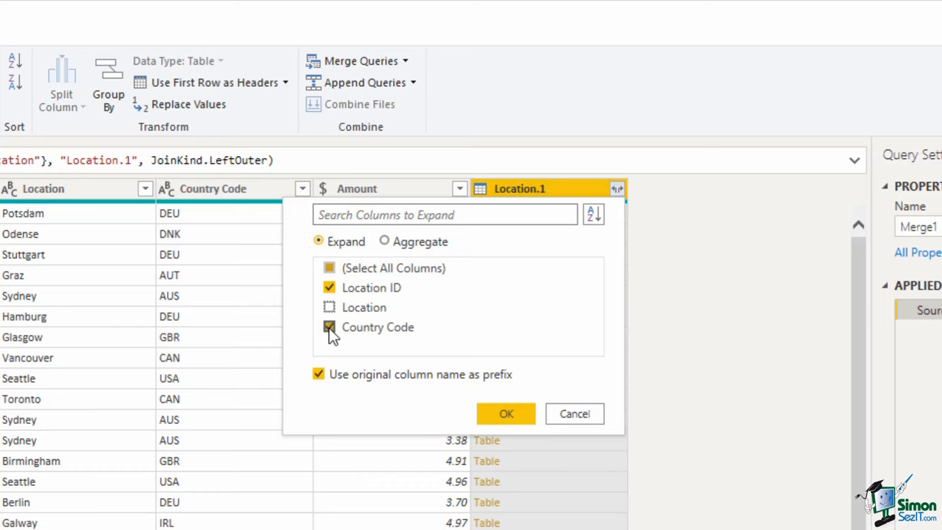
pyautogui.click(328, 326)
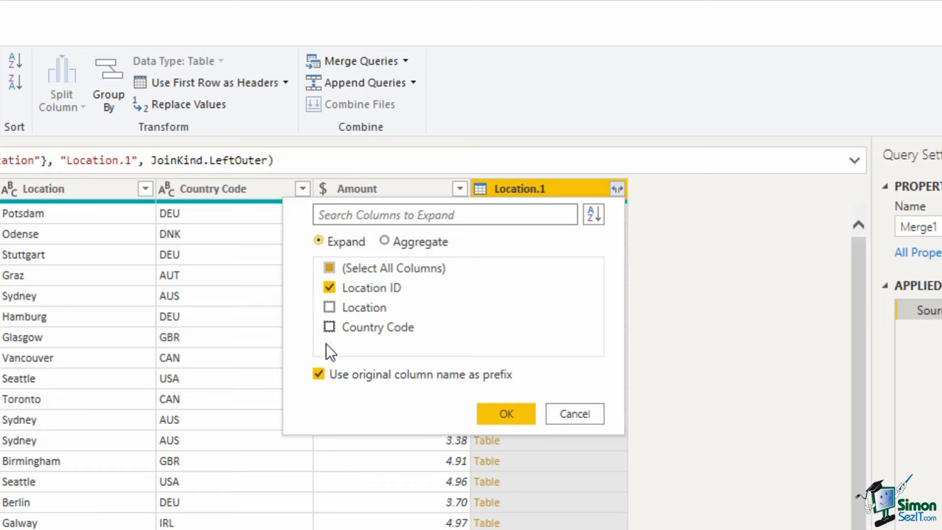
pyautogui.click(318, 374)
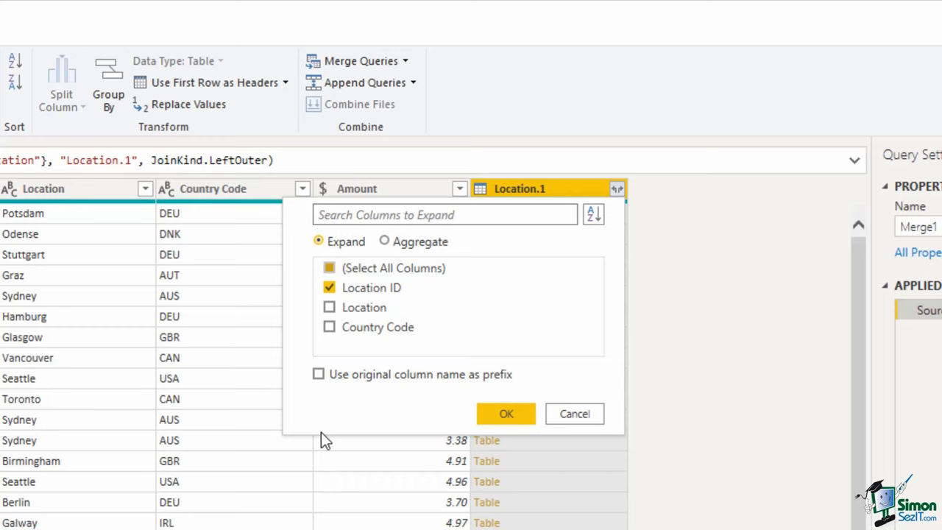
pyautogui.moveTo(346, 434)
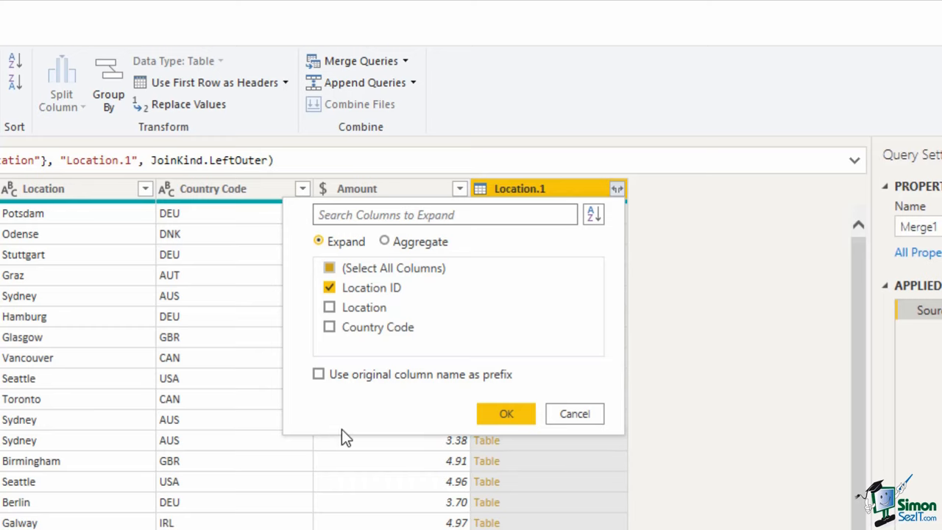
pyautogui.click(505, 413)
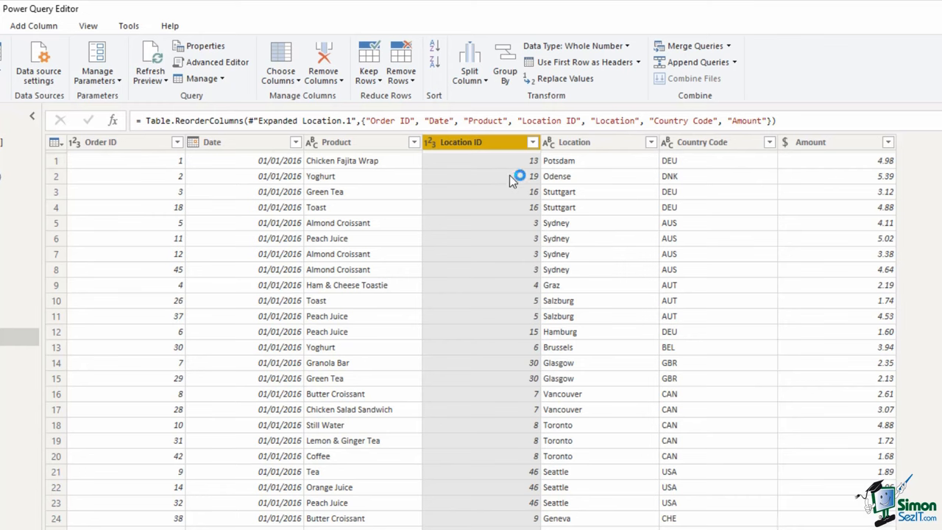
pyautogui.moveTo(616, 152)
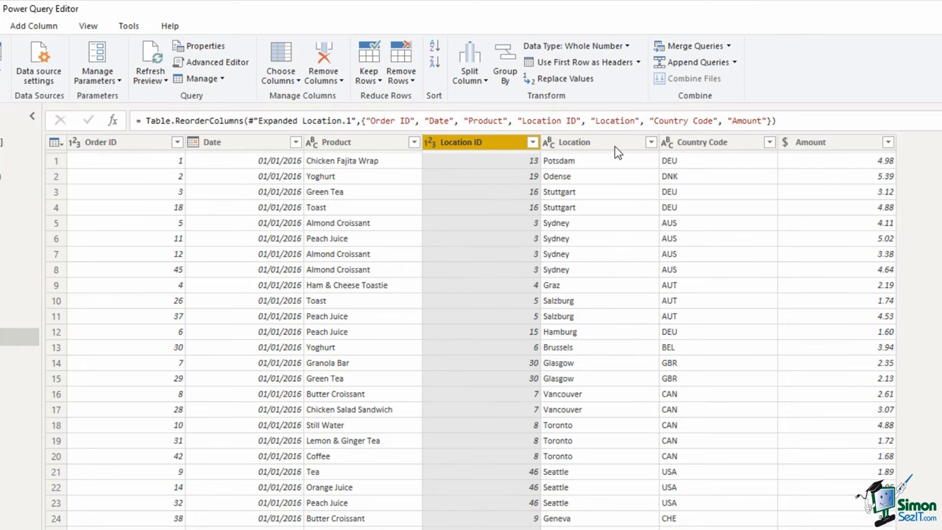
# Step: Select the Location column in the merged SalesPrep table
pyautogui.click(574, 141)
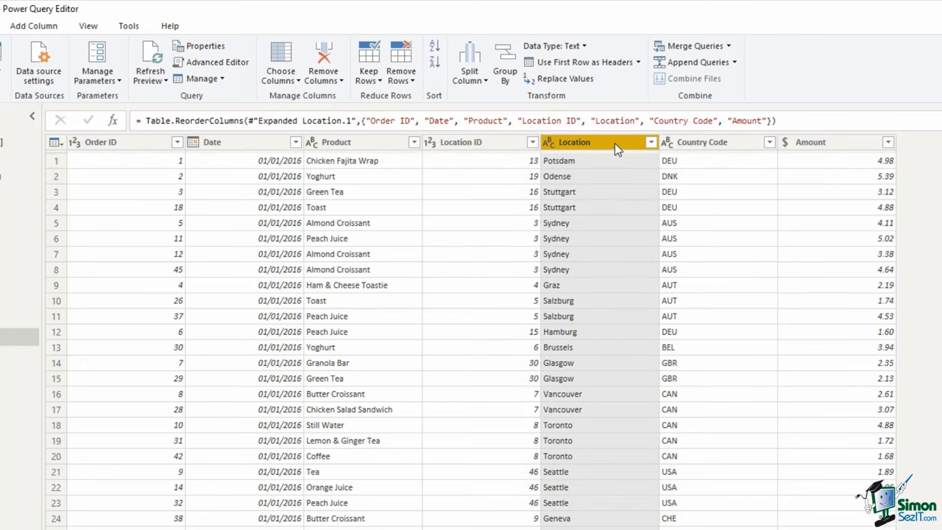
# Step: Delete the Location and Country Code columns from SalesPrep
pyautogui.click(701, 142)
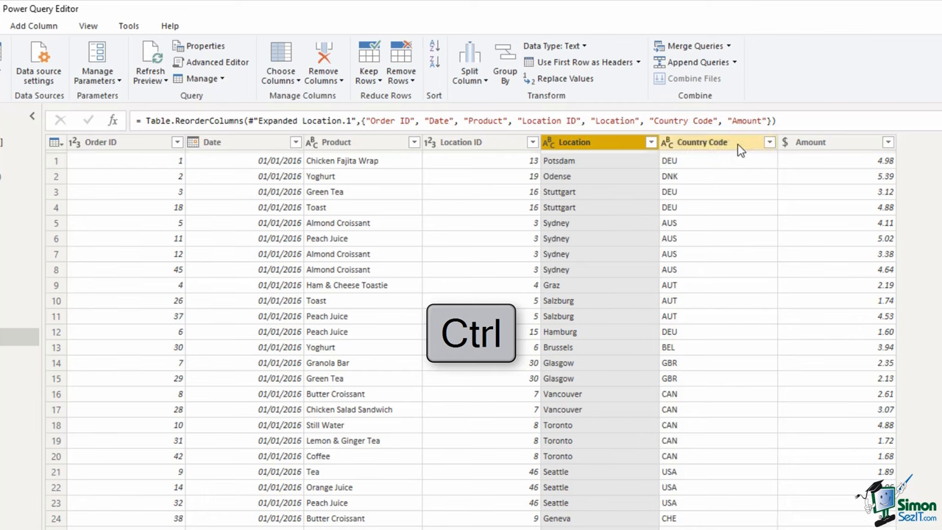
pyautogui.click(702, 142)
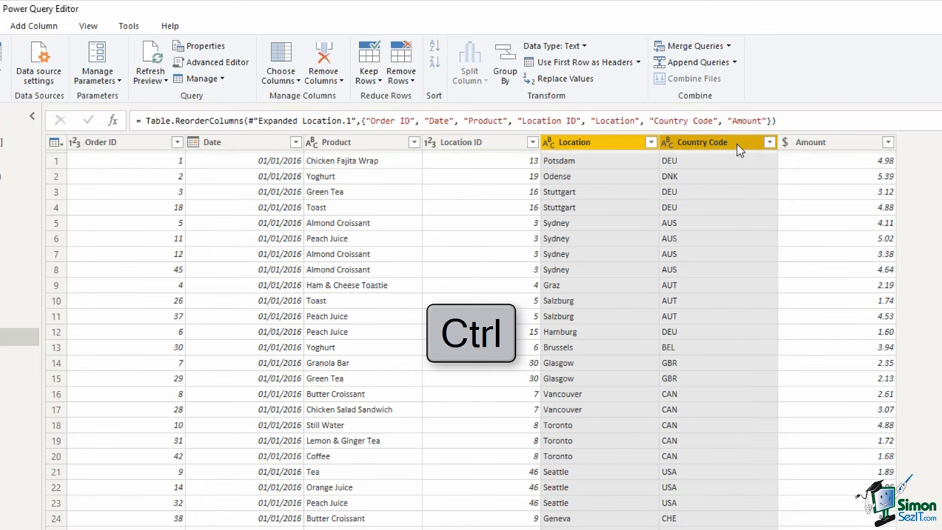
pyautogui.rightClick(702, 142)
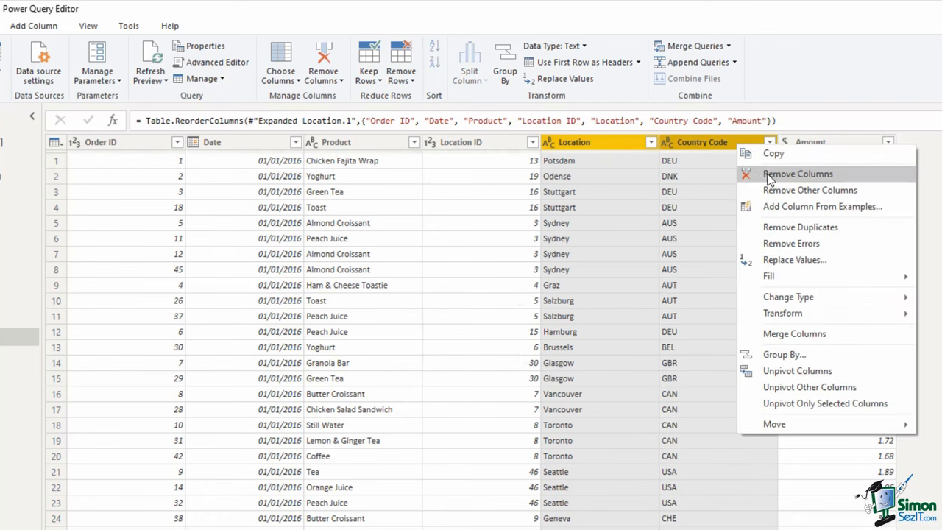
pyautogui.click(797, 174)
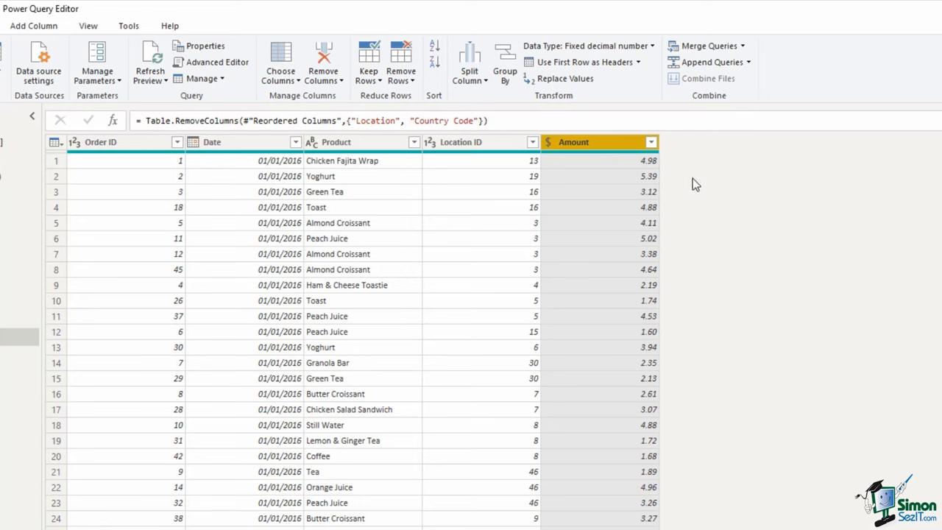
pyautogui.moveTo(704, 45)
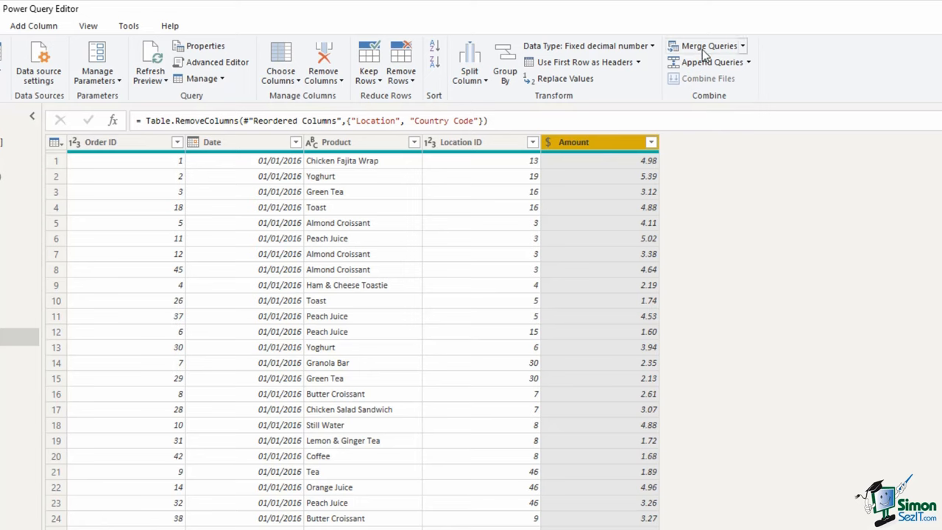
pyautogui.moveTo(708, 46)
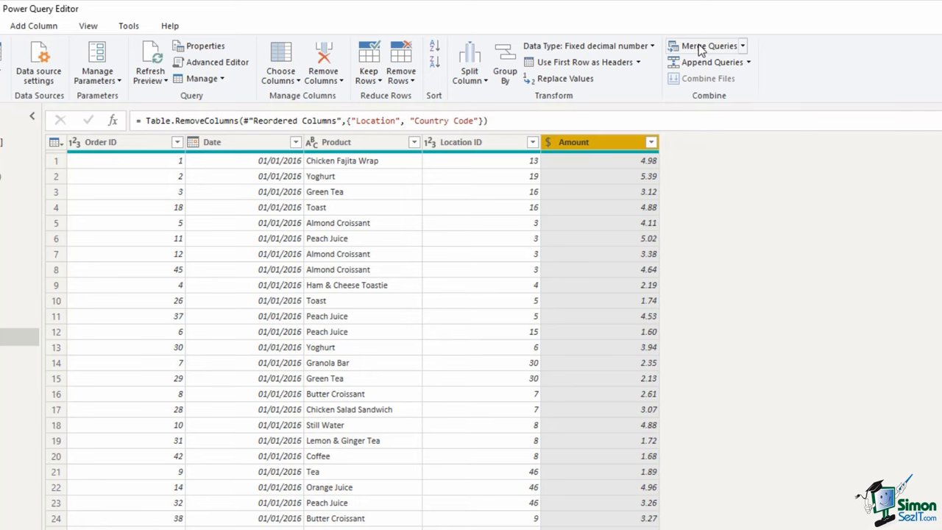
# Step: Open Merge Queries from the Home ribbon's Combine group
pyautogui.click(707, 45)
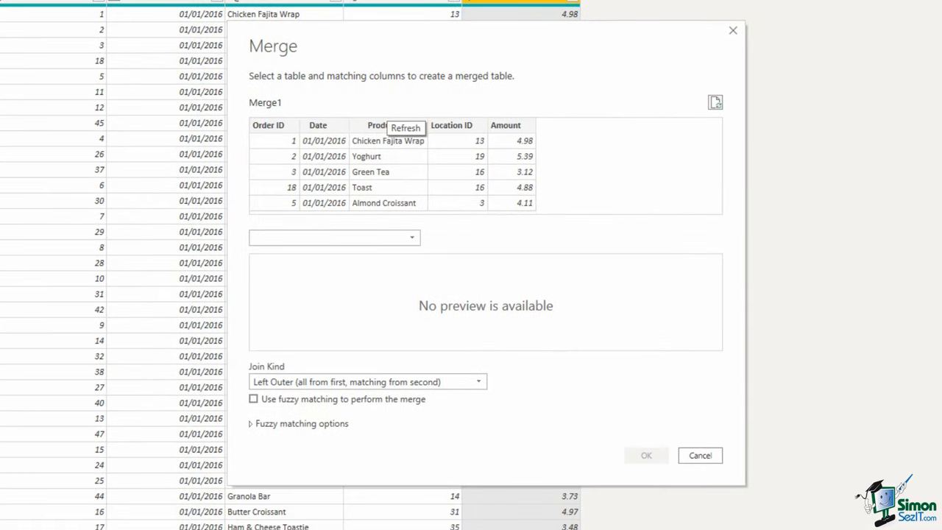
pyautogui.moveTo(342, 118)
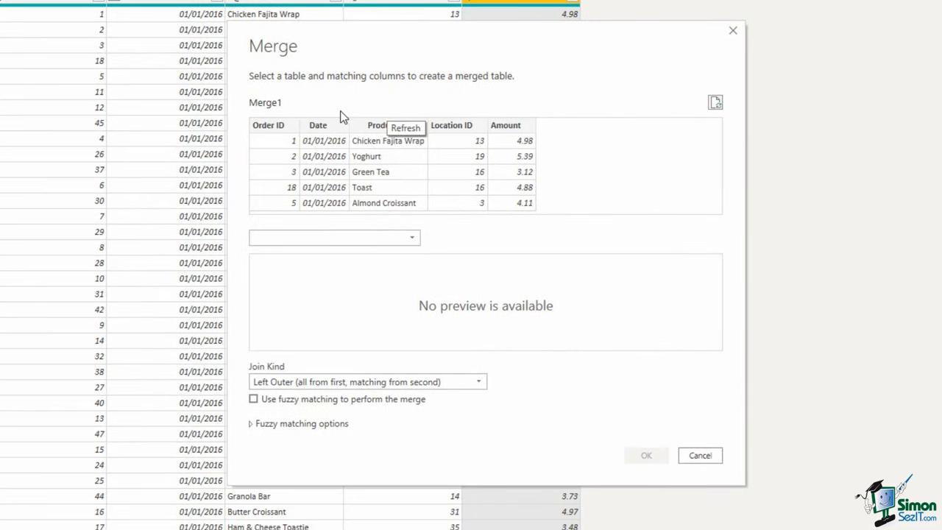
pyautogui.moveTo(342, 131)
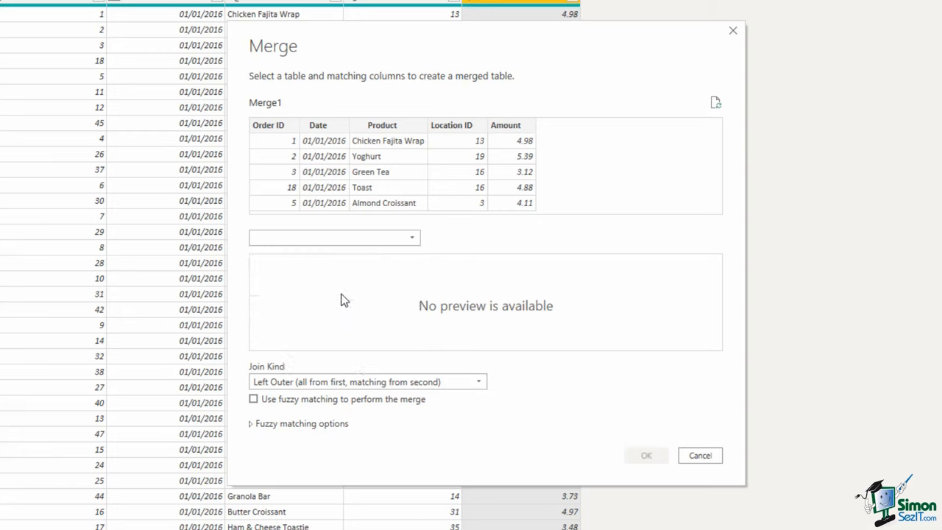
# Step: Merge Products into SalesPrep, matching on the Product column in both tables
pyautogui.click(334, 238)
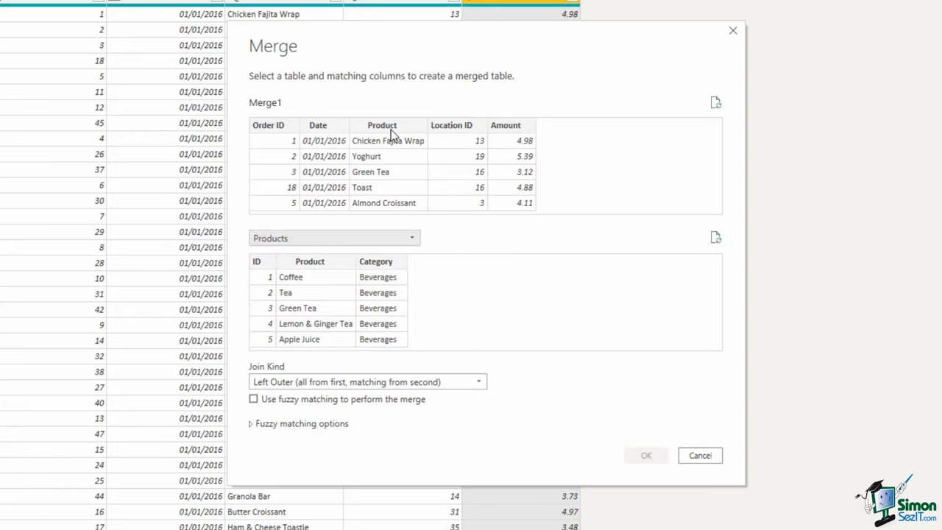
pyautogui.click(381, 125)
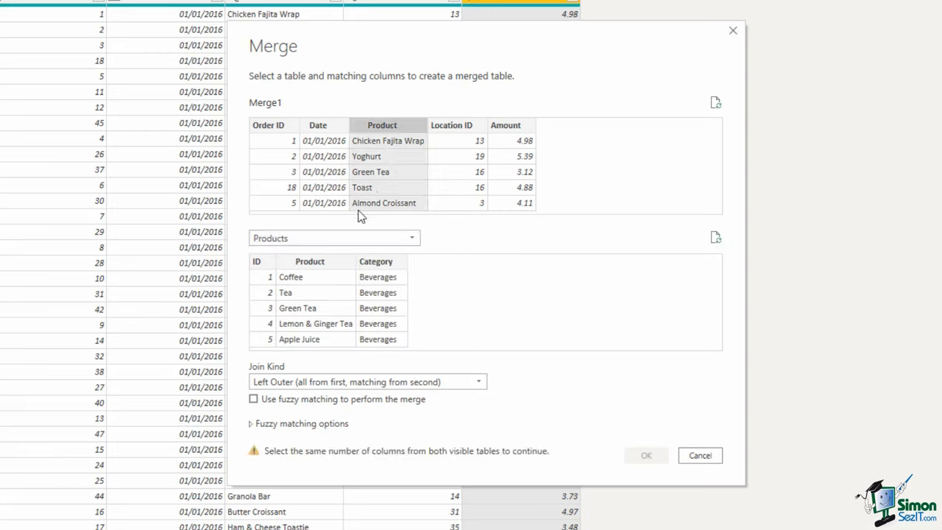
pyautogui.click(309, 261)
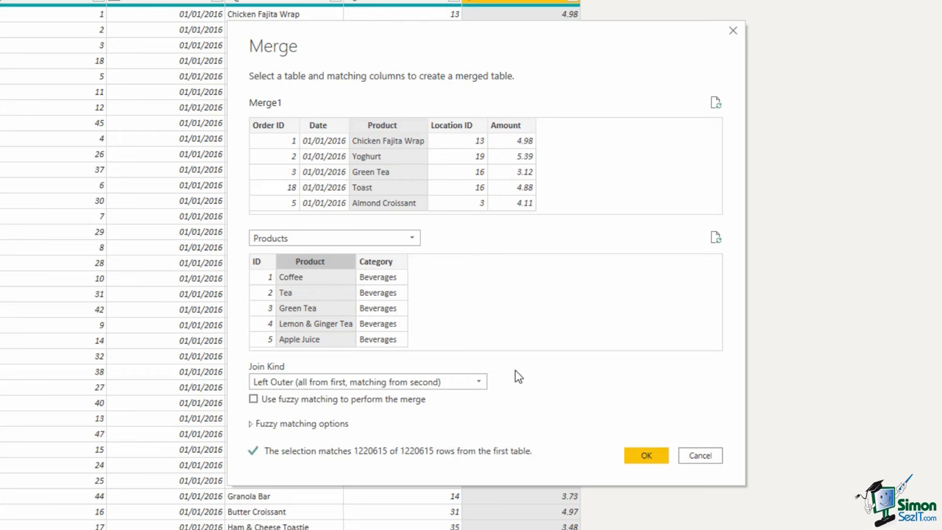
pyautogui.click(646, 454)
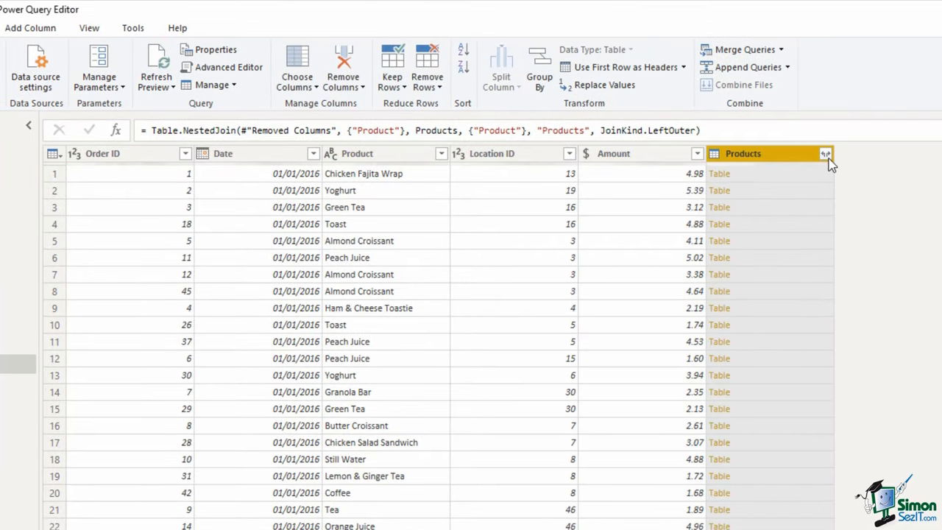
# Step: Expand the Products column, keeping only its ID field
pyautogui.click(824, 153)
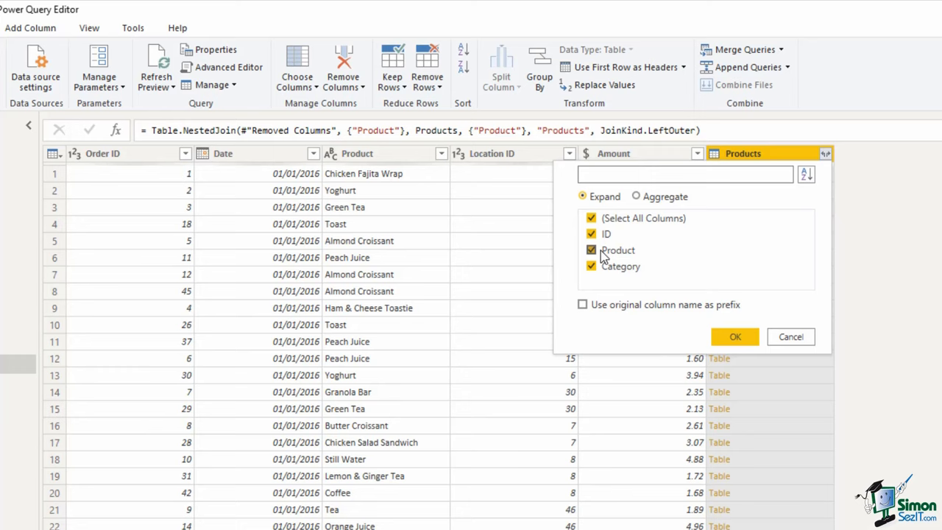
pyautogui.click(591, 249)
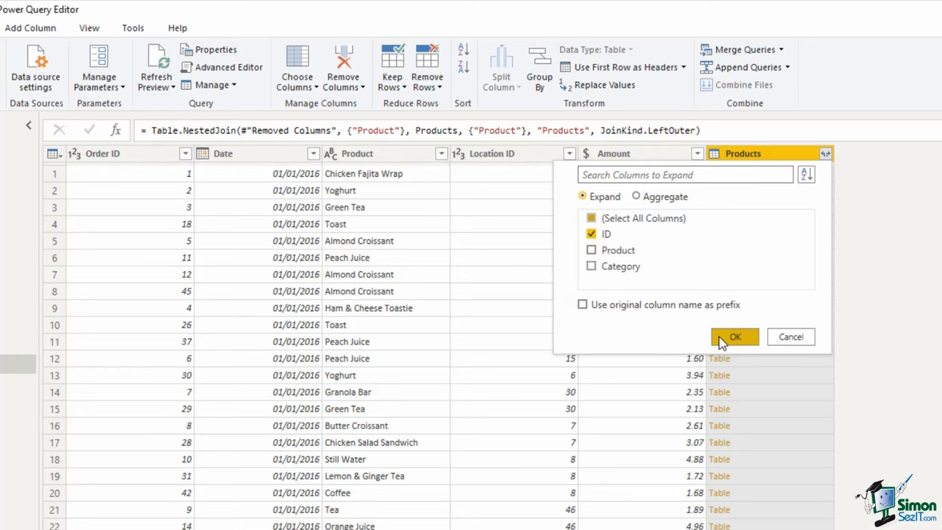
pyautogui.click(734, 336)
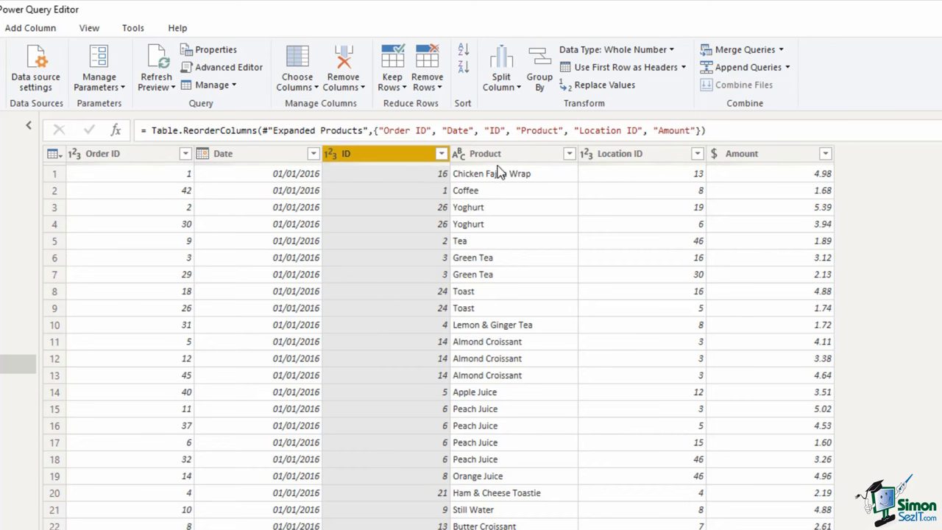
# Step: Remove the Product text column and begin renaming the ID column
pyautogui.rightClick(484, 153)
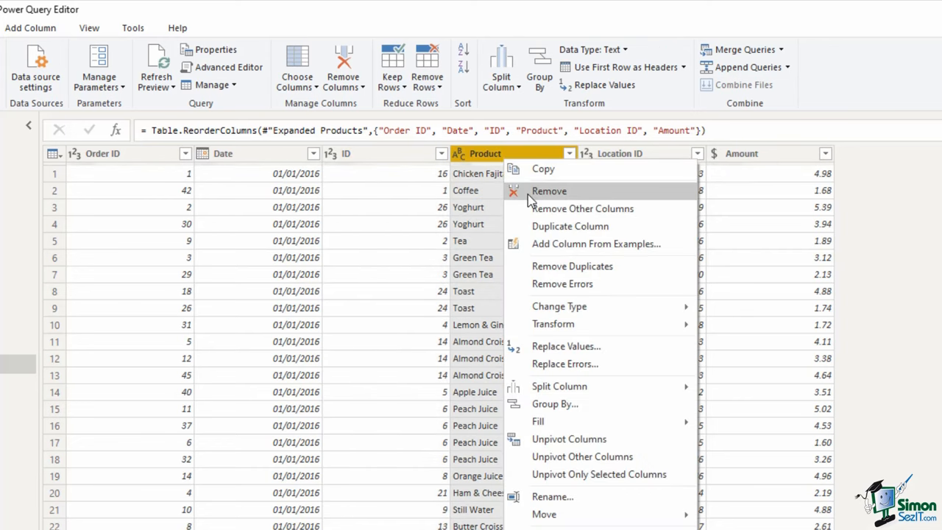
pyautogui.click(549, 190)
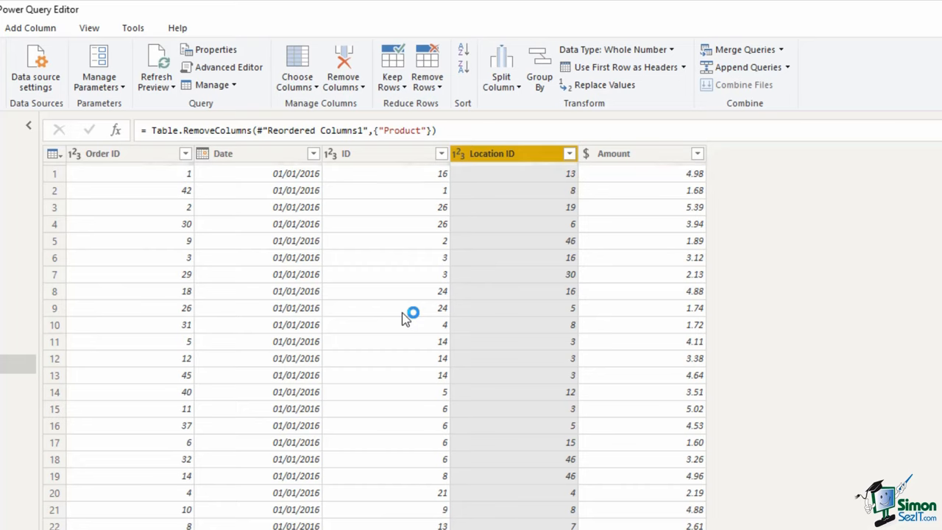
pyautogui.click(360, 153)
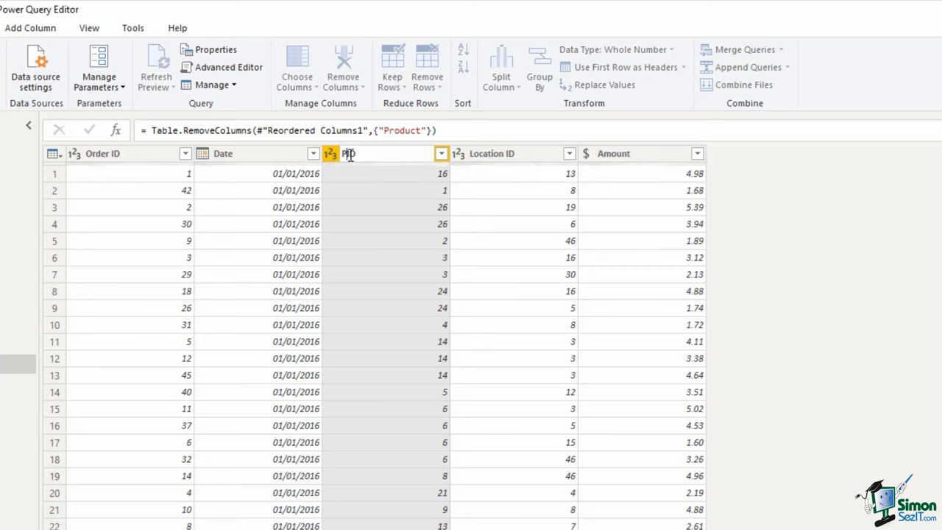
# Step: Enter 'Product ID' as the new header for the ID column
pyautogui.write('Product ID')
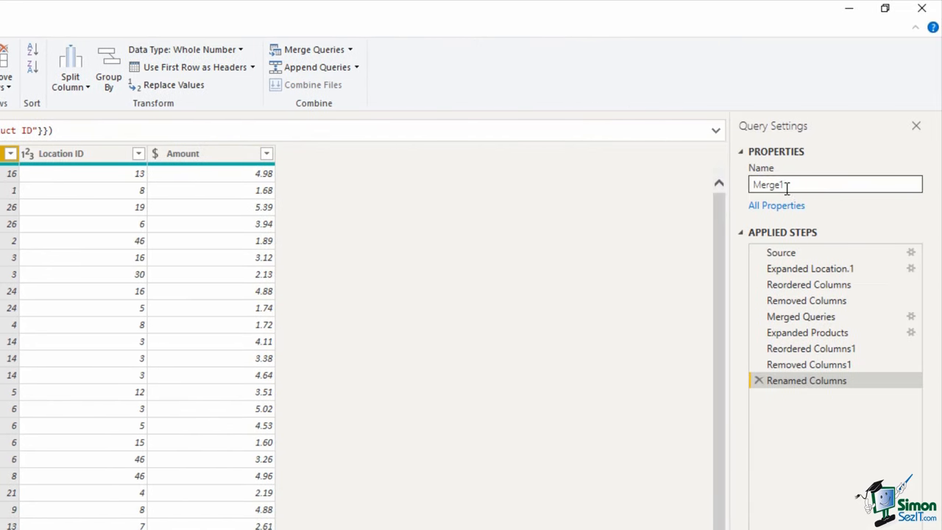
# Step: Rename the Merge1 query to Sales and apply the changes to the report model
pyautogui.doubleClick(767, 184)
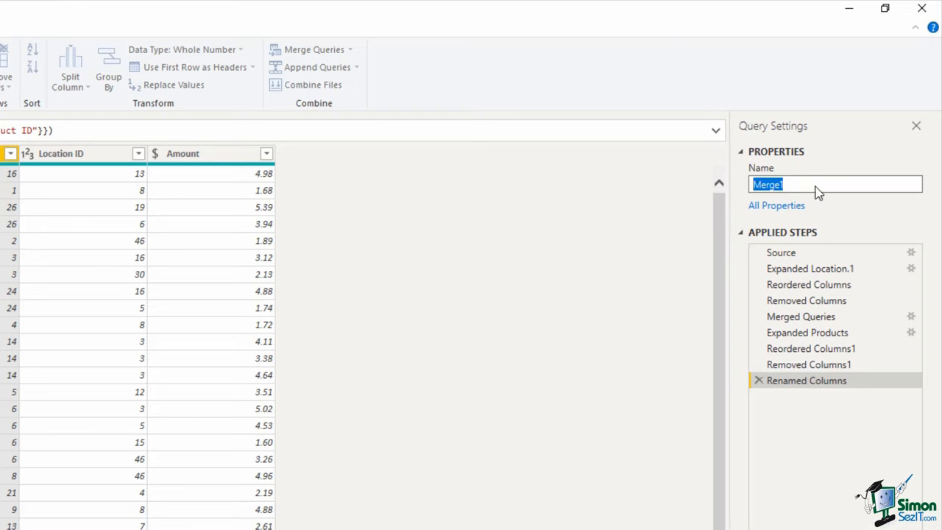
pyautogui.write('Sa')
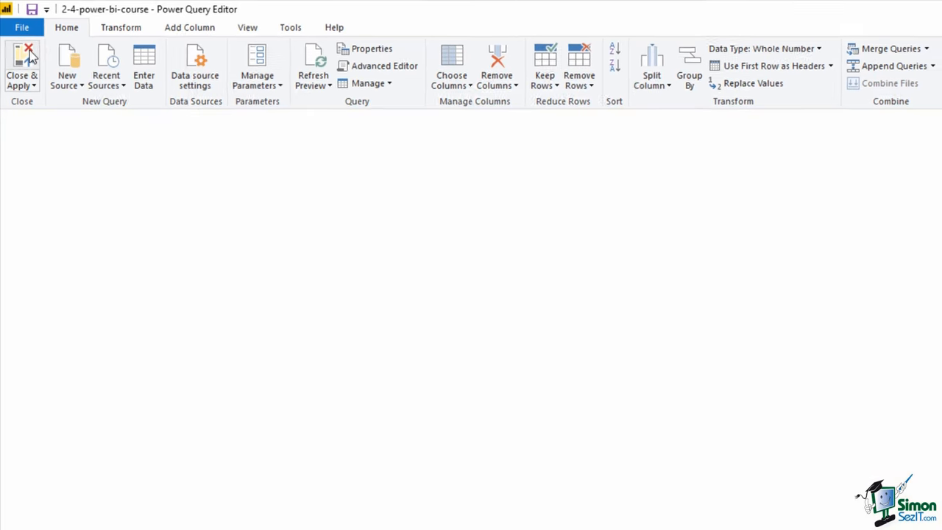
pyautogui.click(21, 69)
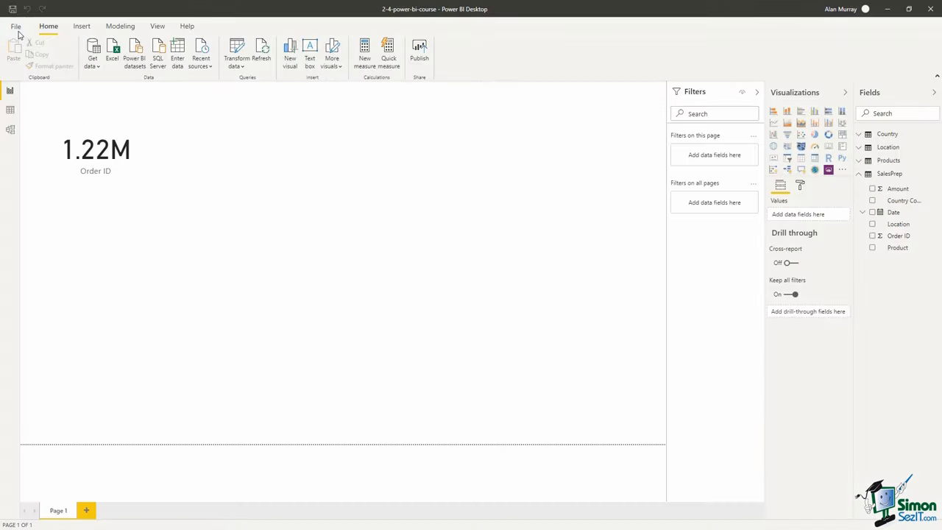